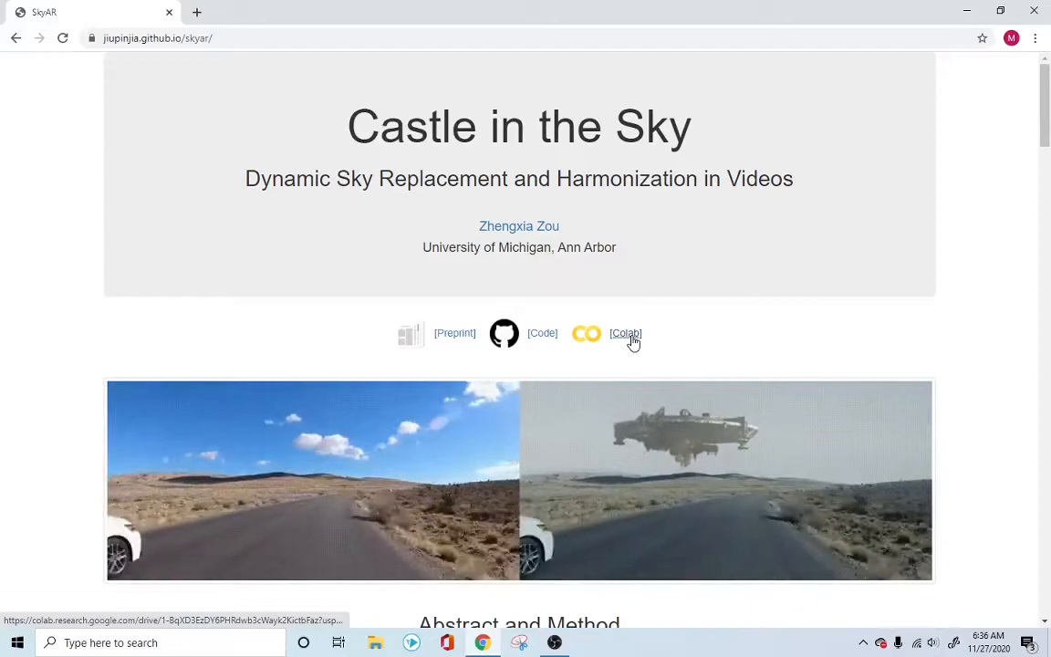
# Step: Follow the Colab link on the Castle in the Sky project page
pyautogui.click(625, 331)
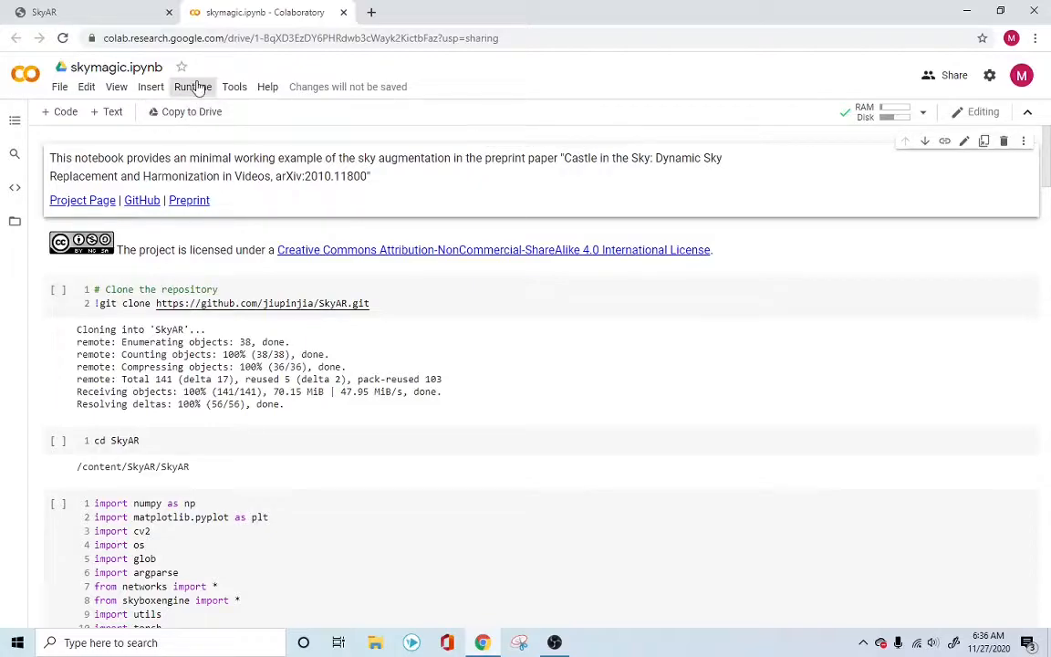
# Step: Choose GPU as the runtime's hardware accelerator and save the notebook settings
pyautogui.click(193, 86)
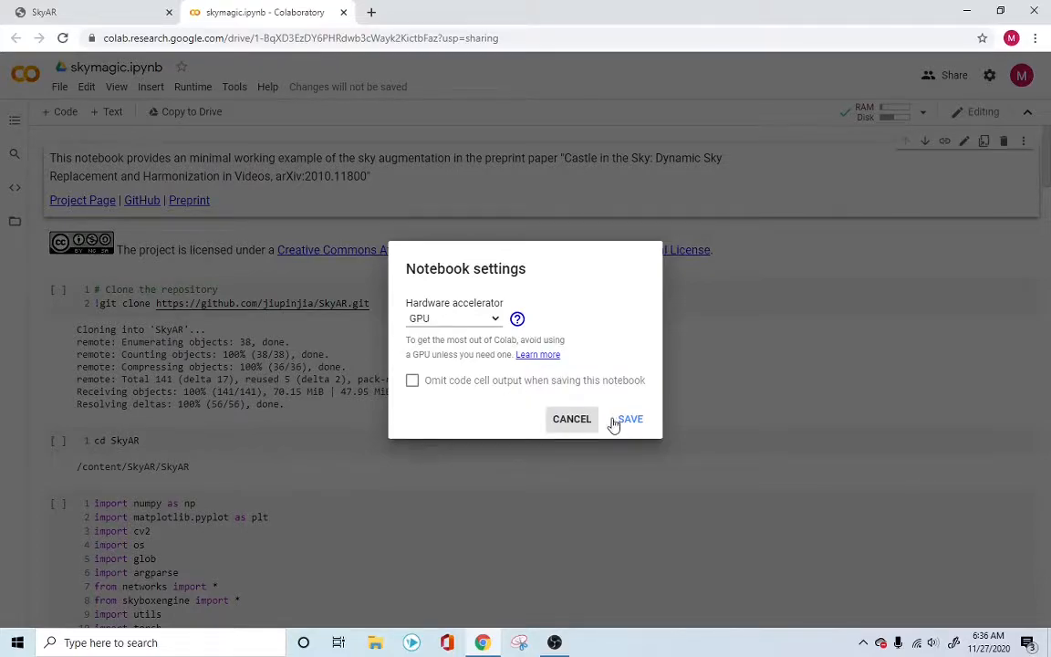
pyautogui.click(629, 419)
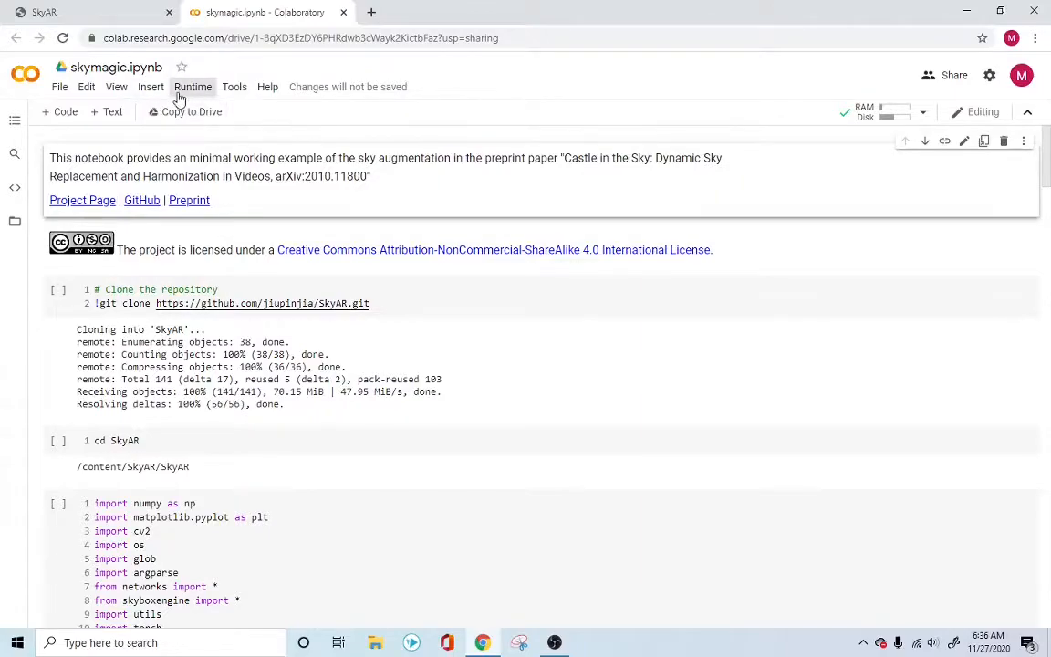
pyautogui.click(192, 87)
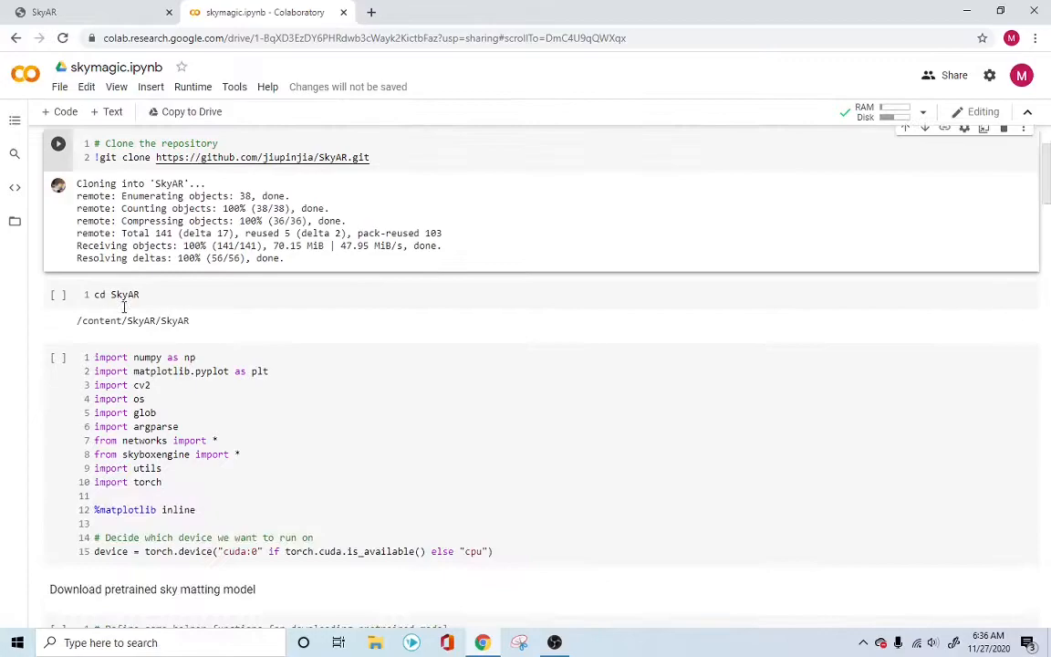
pyautogui.click(58, 295)
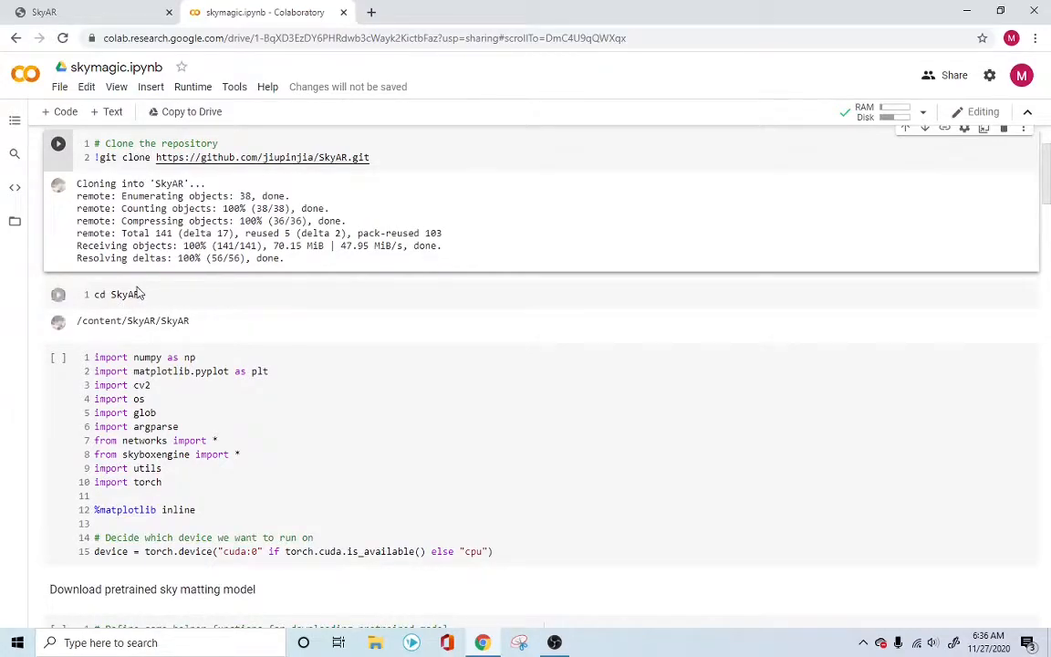
pyautogui.scroll(-3)
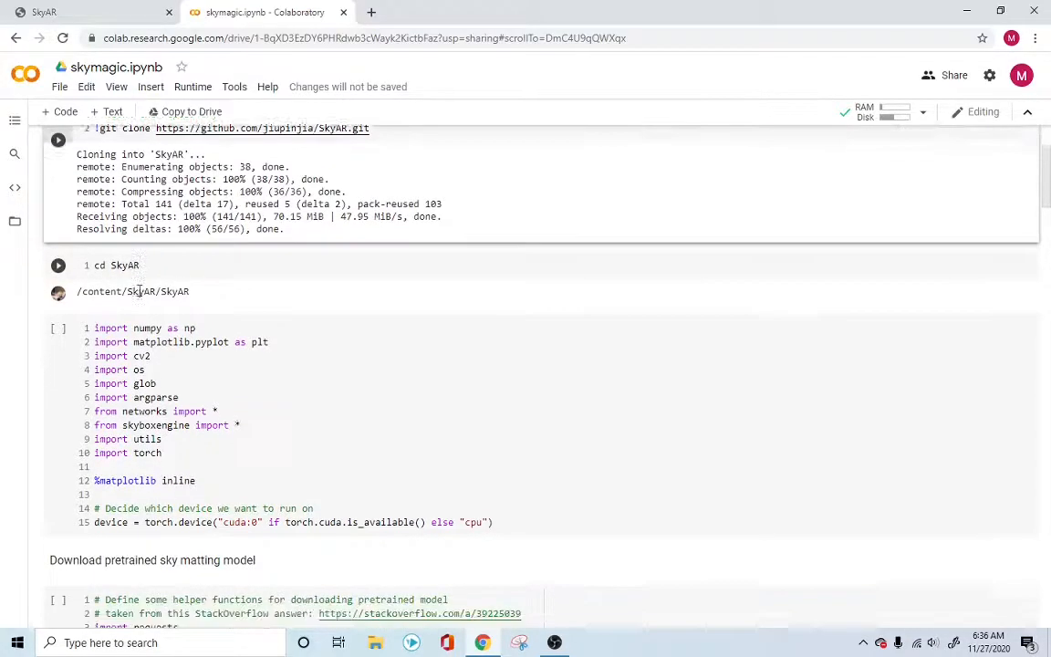
pyautogui.scroll(-3)
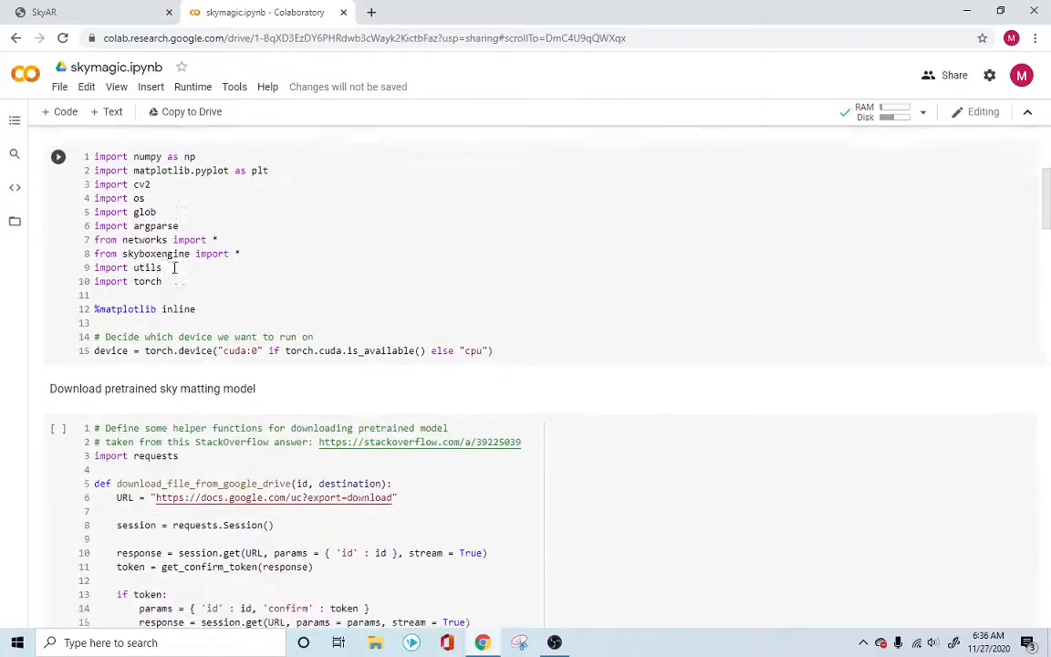
pyautogui.scroll(-3)
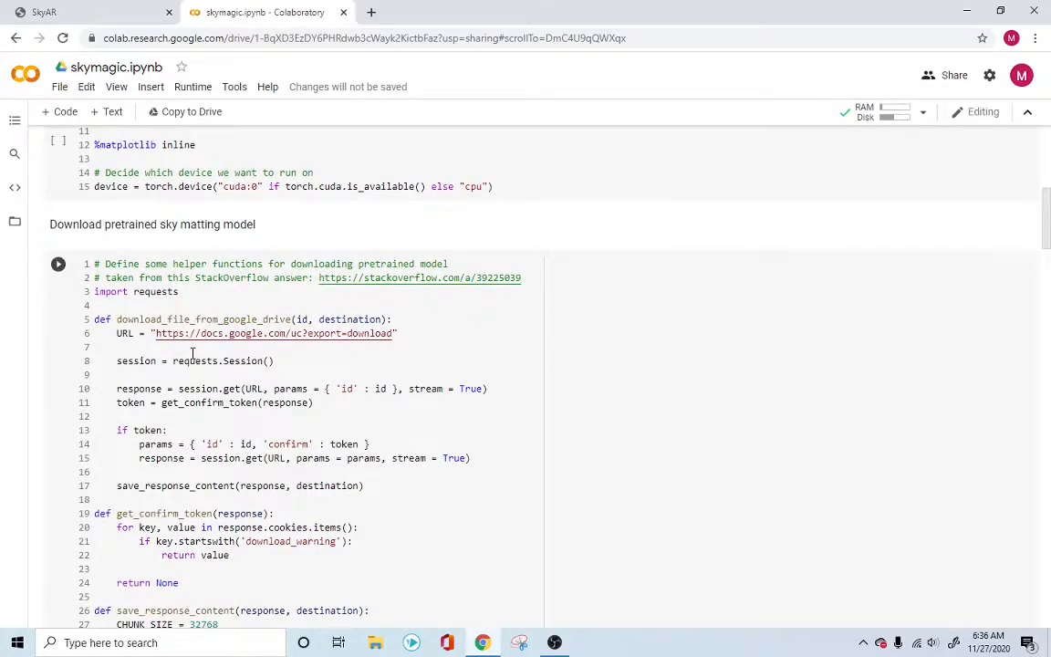
pyautogui.scroll(-3)
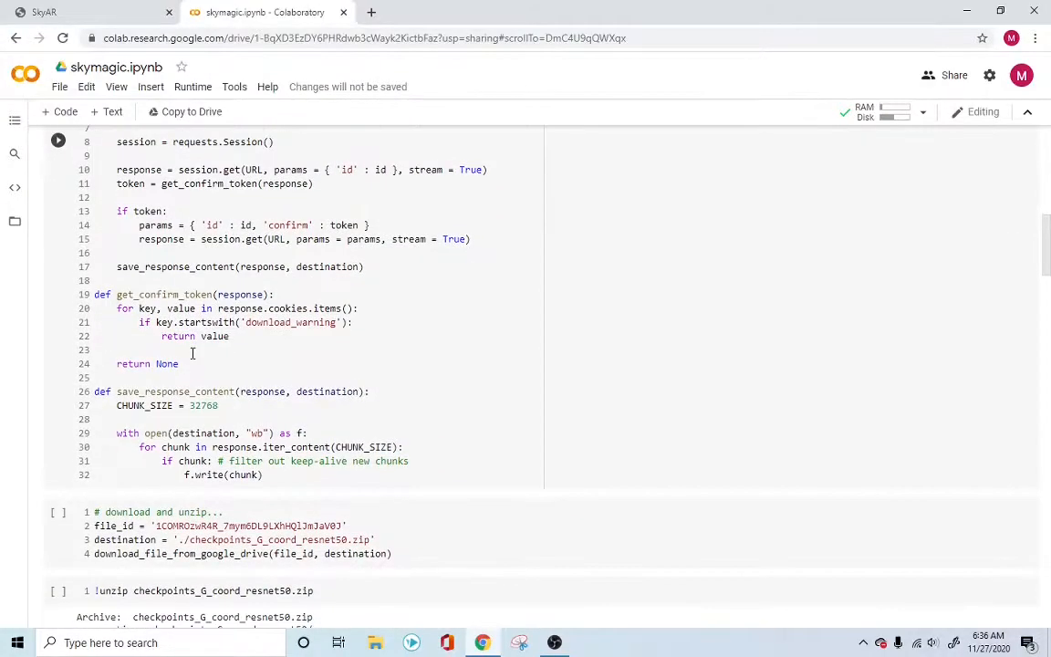
pyautogui.scroll(-3)
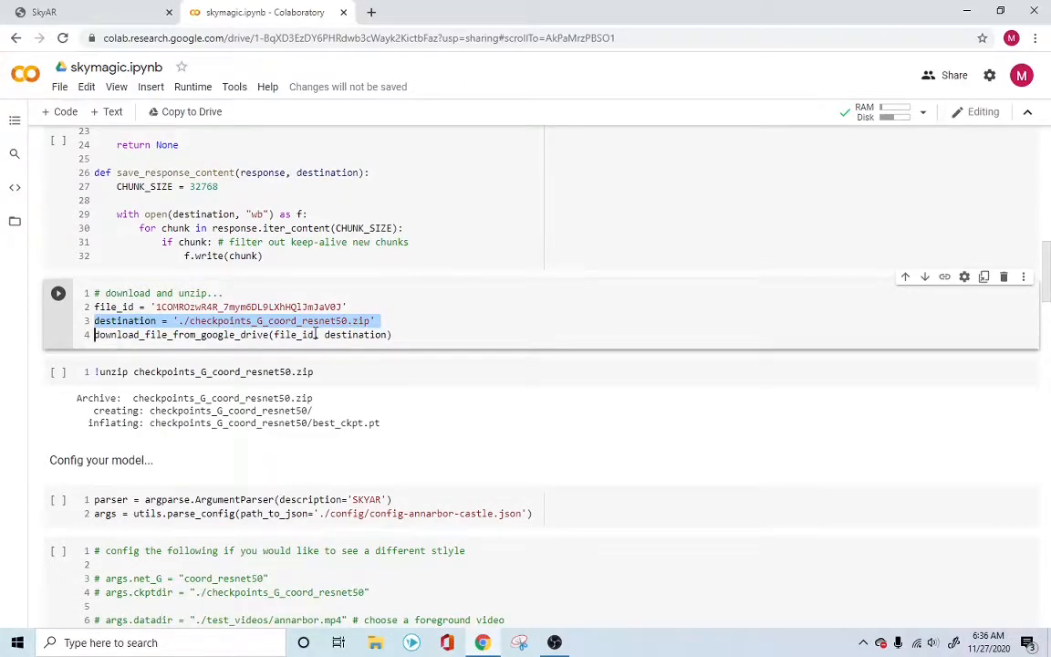
pyautogui.click(250, 371)
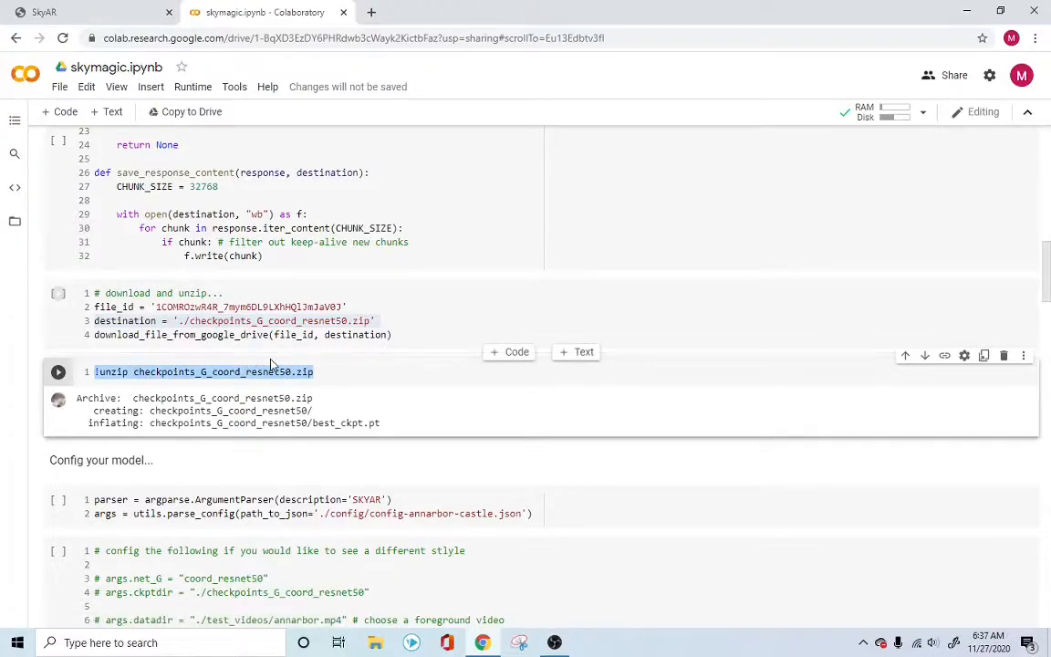
pyautogui.scroll(-3)
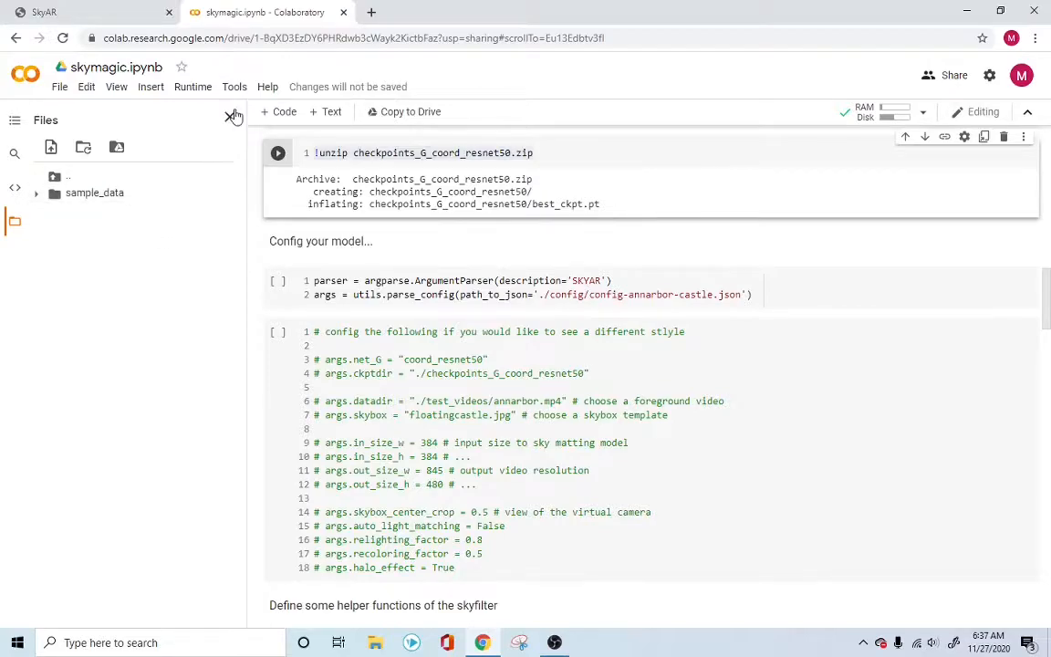
# Step: Close the Files sidebar showing only sample_data
pyautogui.click(233, 119)
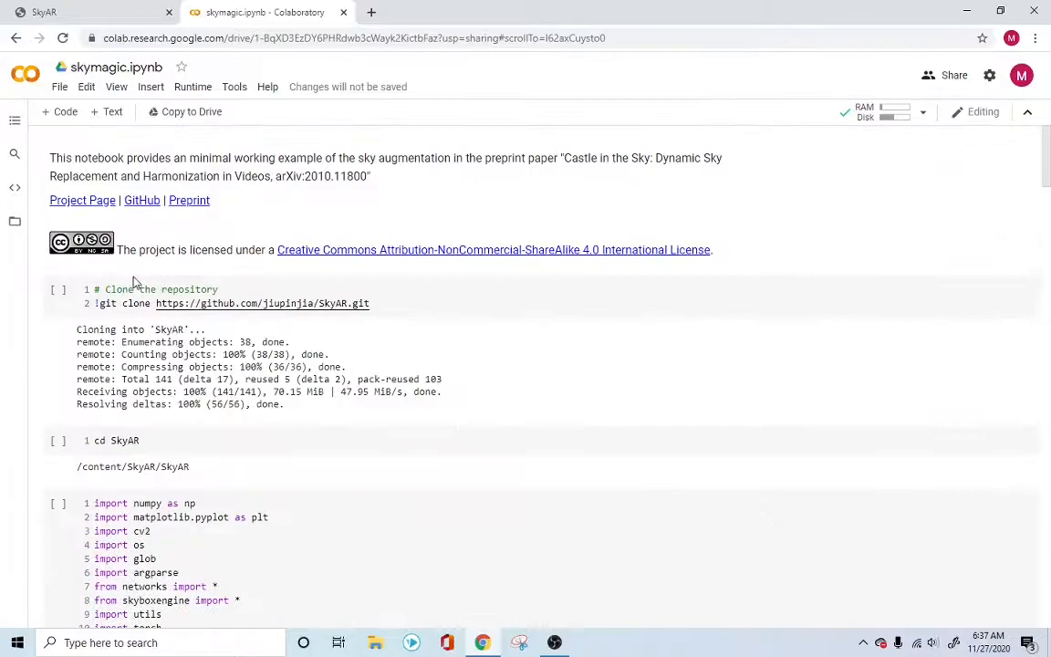
# Step: Run the Clone the repository cell, accepting the Run anyway authorship warning
pyautogui.click(58, 289)
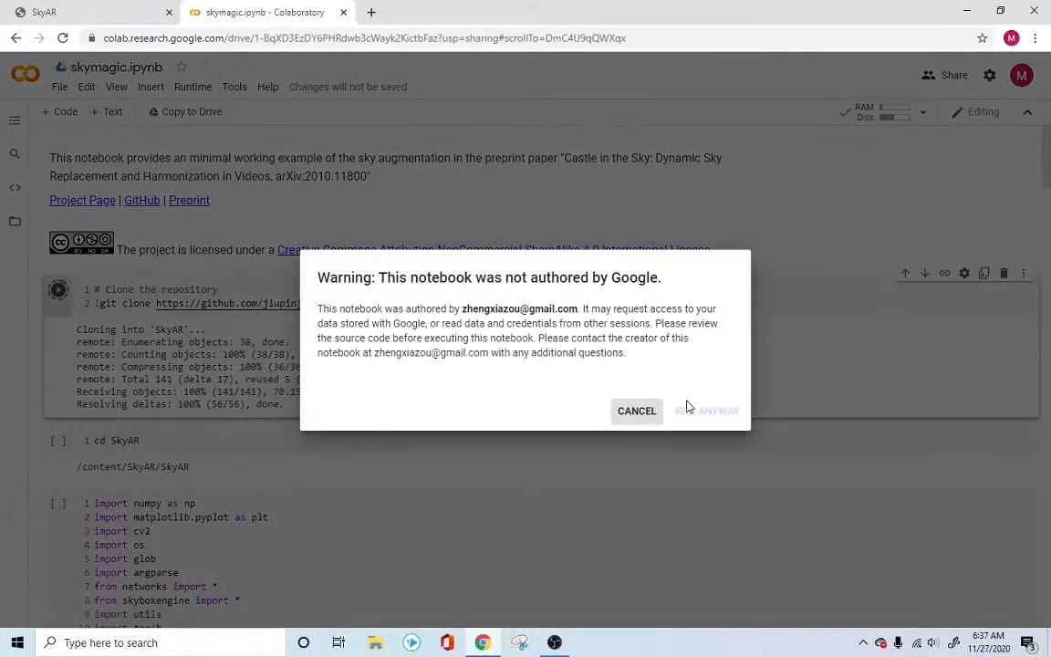
pyautogui.click(714, 411)
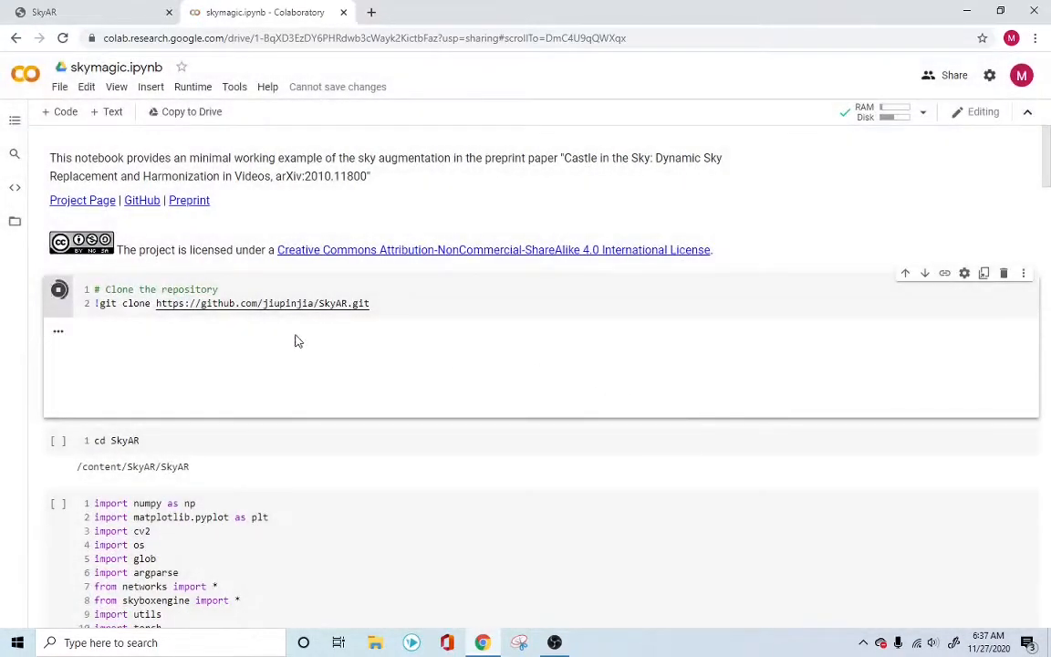
pyautogui.click(59, 289)
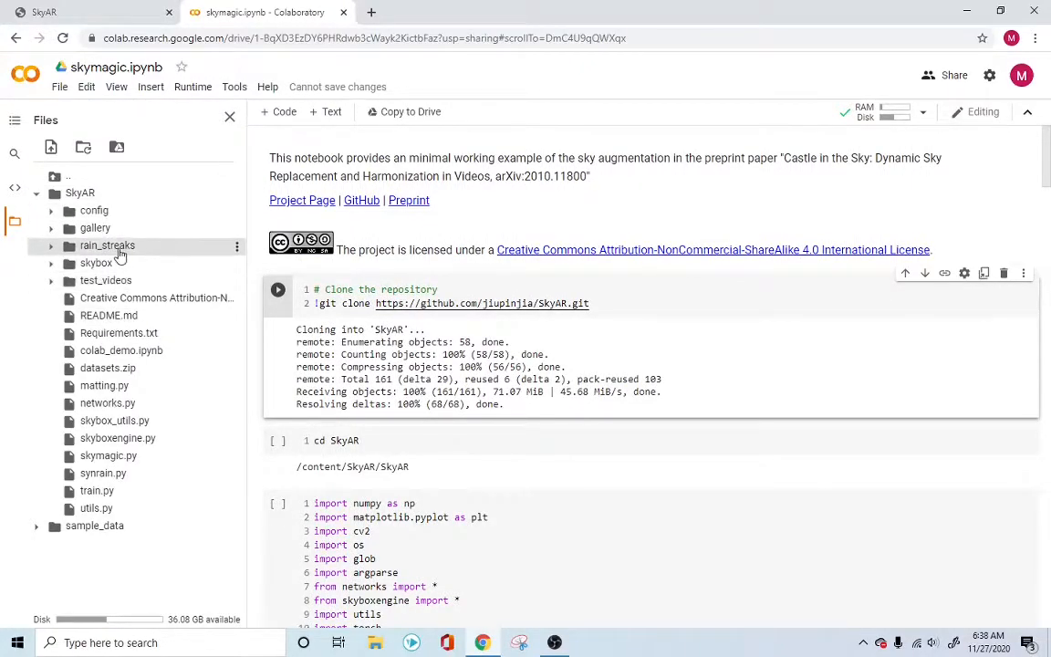
pyautogui.moveTo(96, 262)
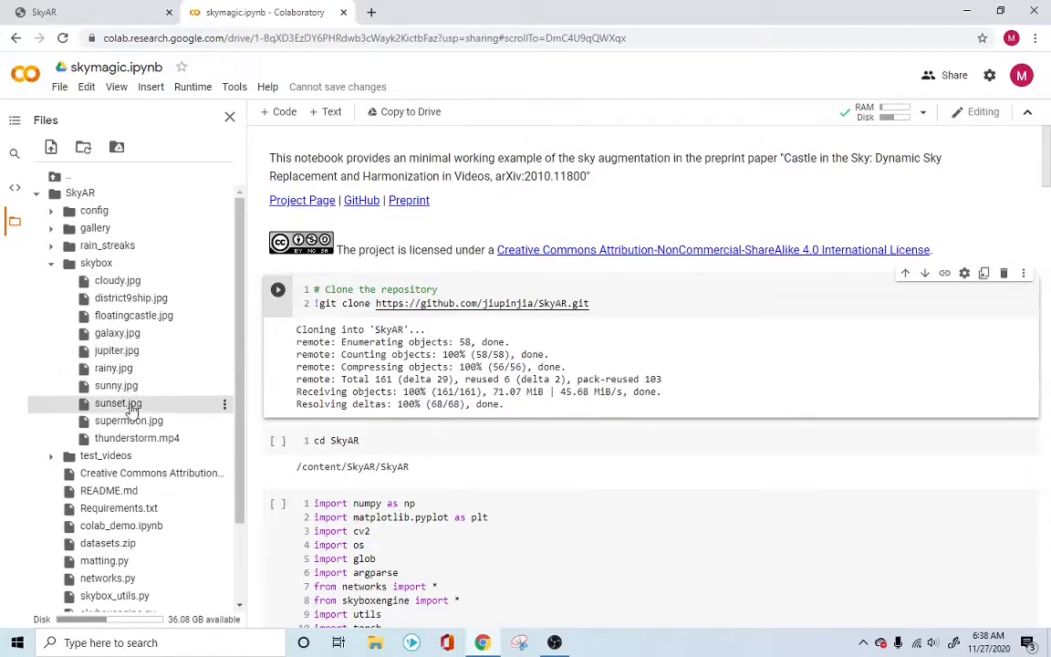
pyautogui.moveTo(116, 403)
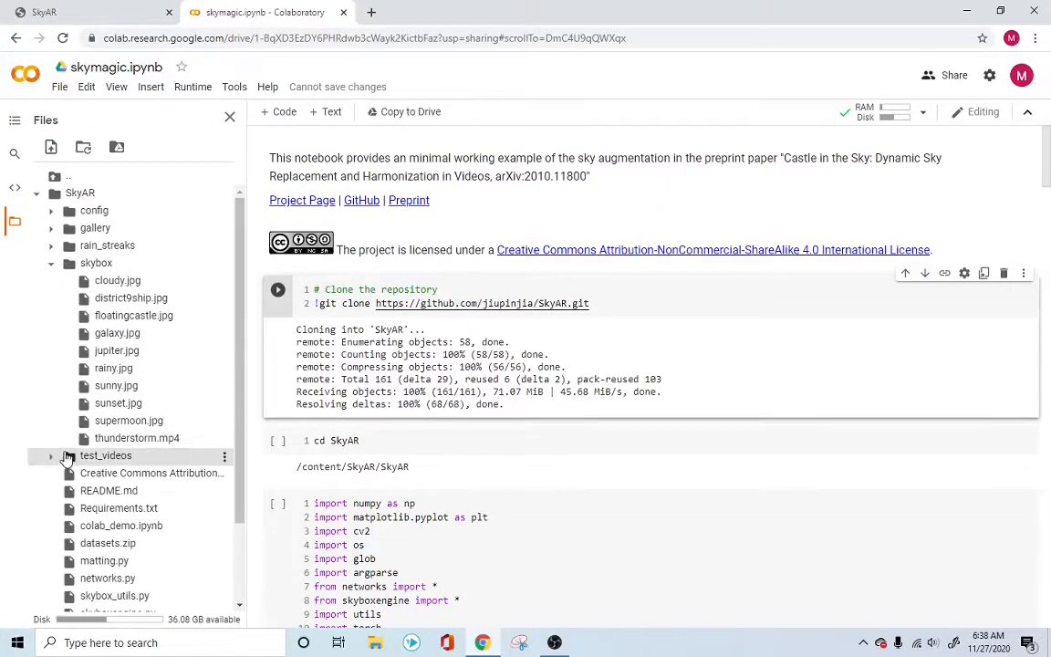
# Step: Expand the SkyAR test_videos folder and scroll through its sample videos
pyautogui.click(51, 455)
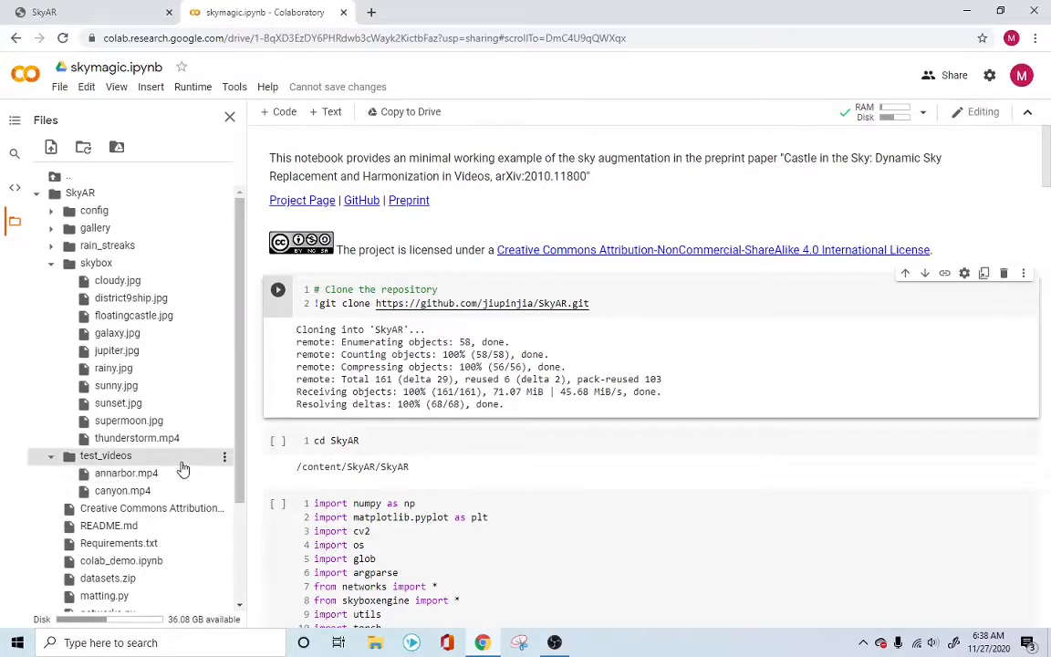
pyautogui.scroll(-3)
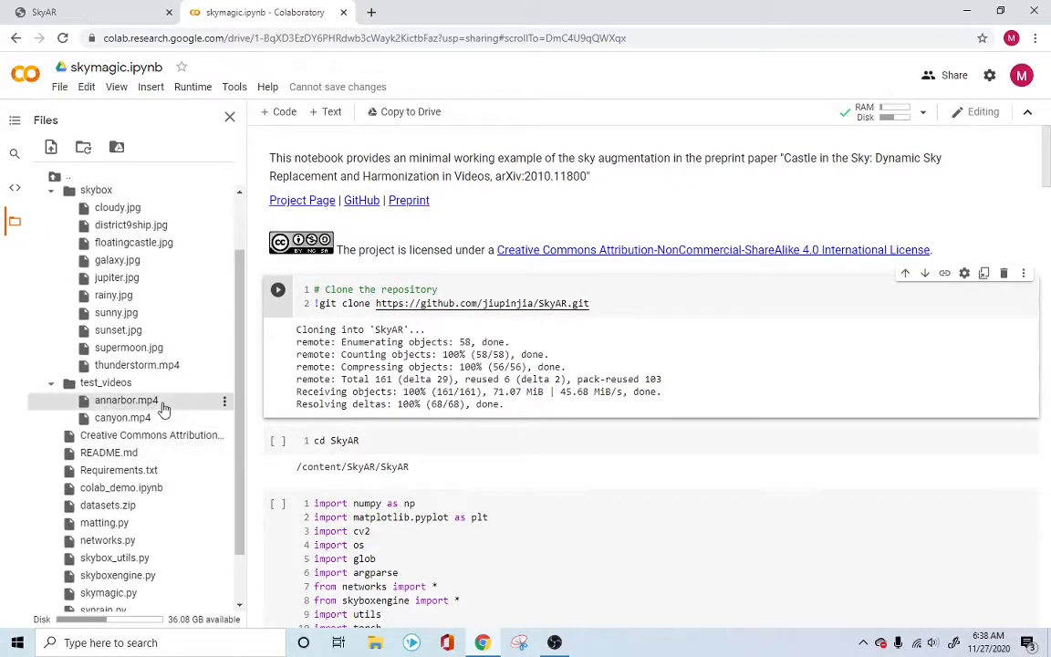
pyautogui.moveTo(125, 399)
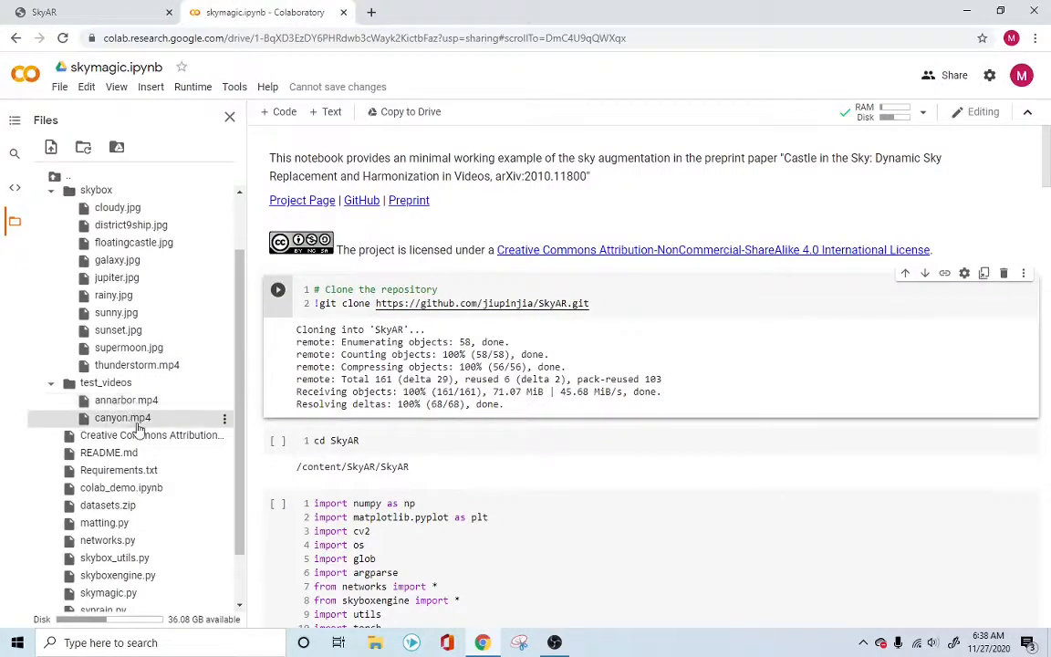
pyautogui.moveTo(122, 418)
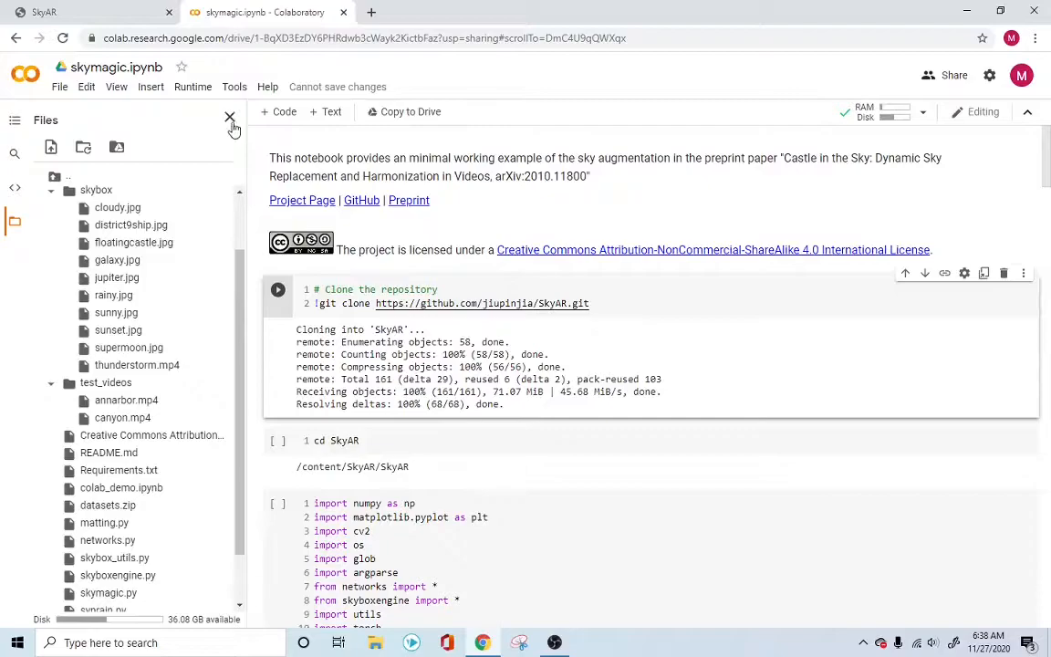
# Step: Scroll to the config cell using annarbor.mp4 and floatingcastle.jpg, highlighting 'skybox'
pyautogui.click(230, 119)
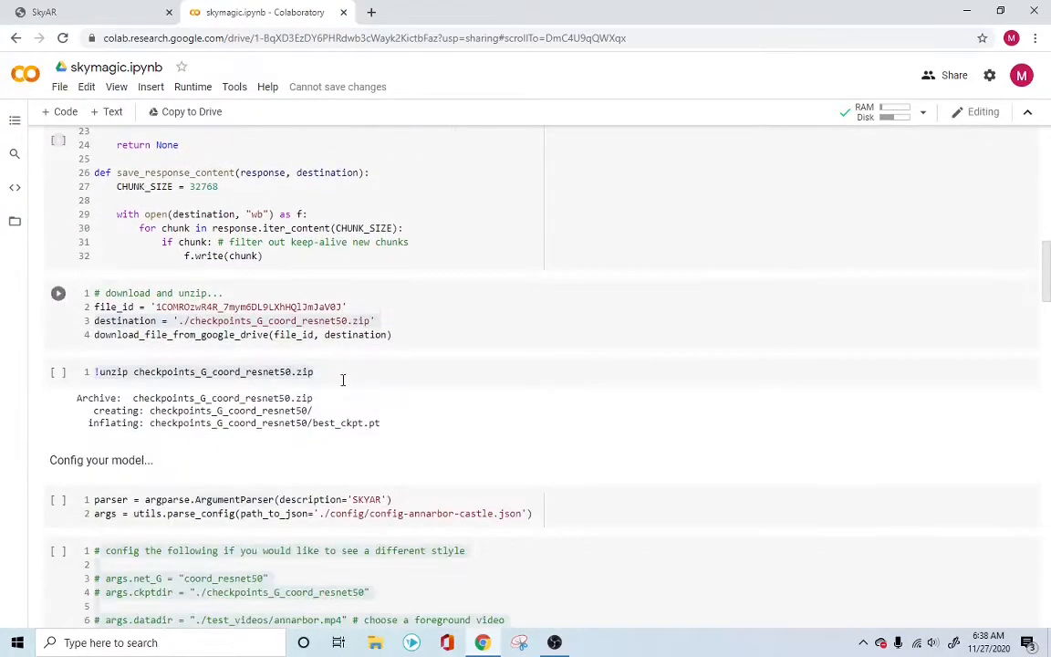
pyautogui.scroll(-3)
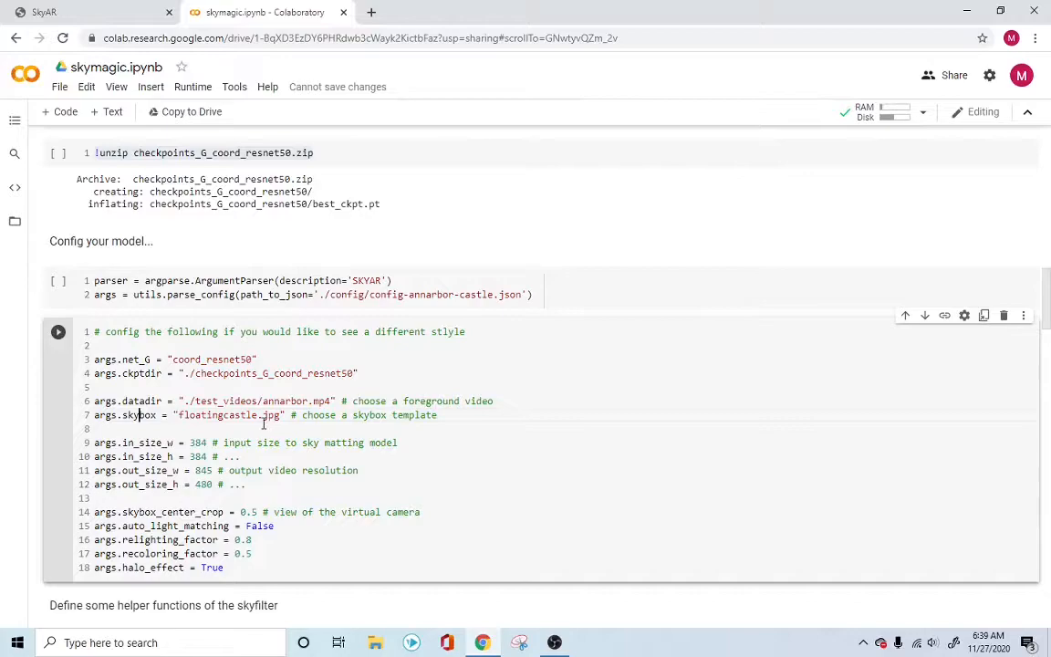
pyautogui.doubleClick(216, 414)
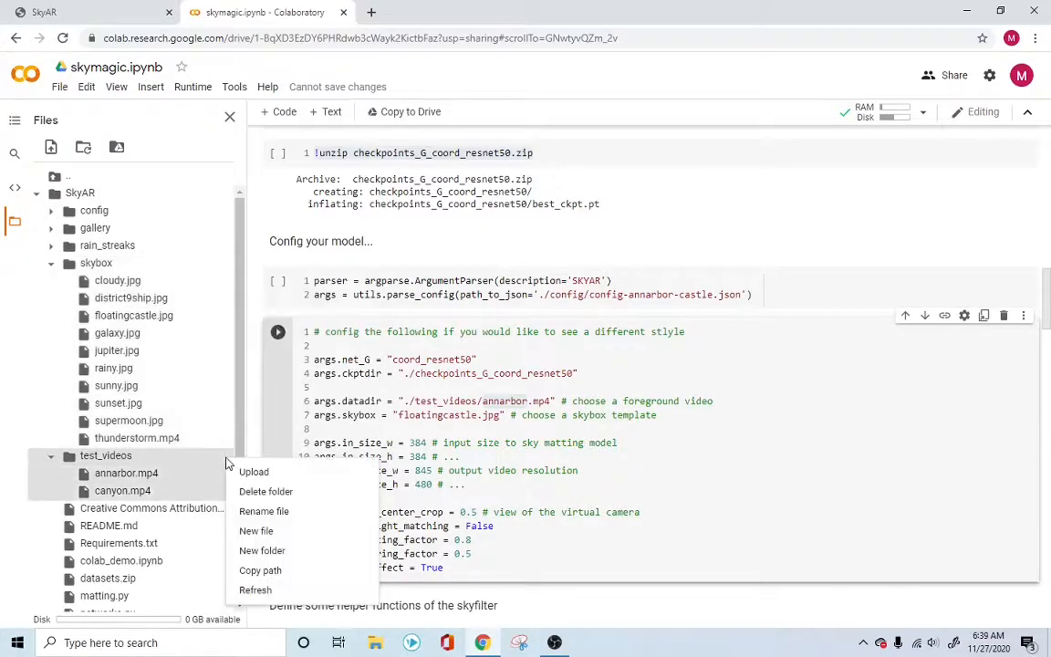
pyautogui.moveTo(254, 472)
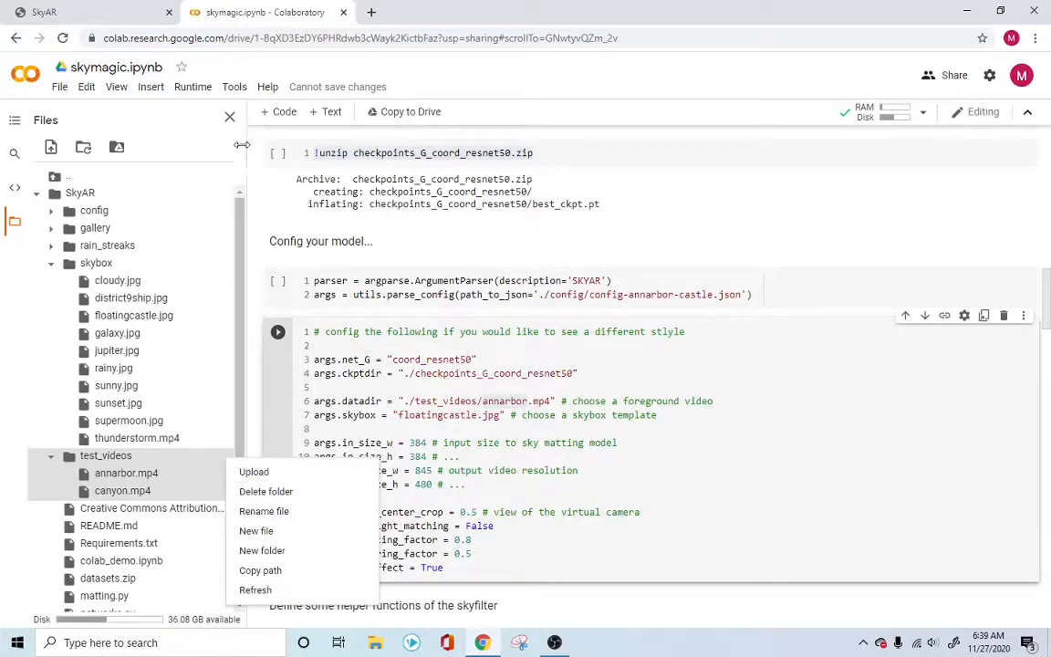
pyautogui.click(230, 117)
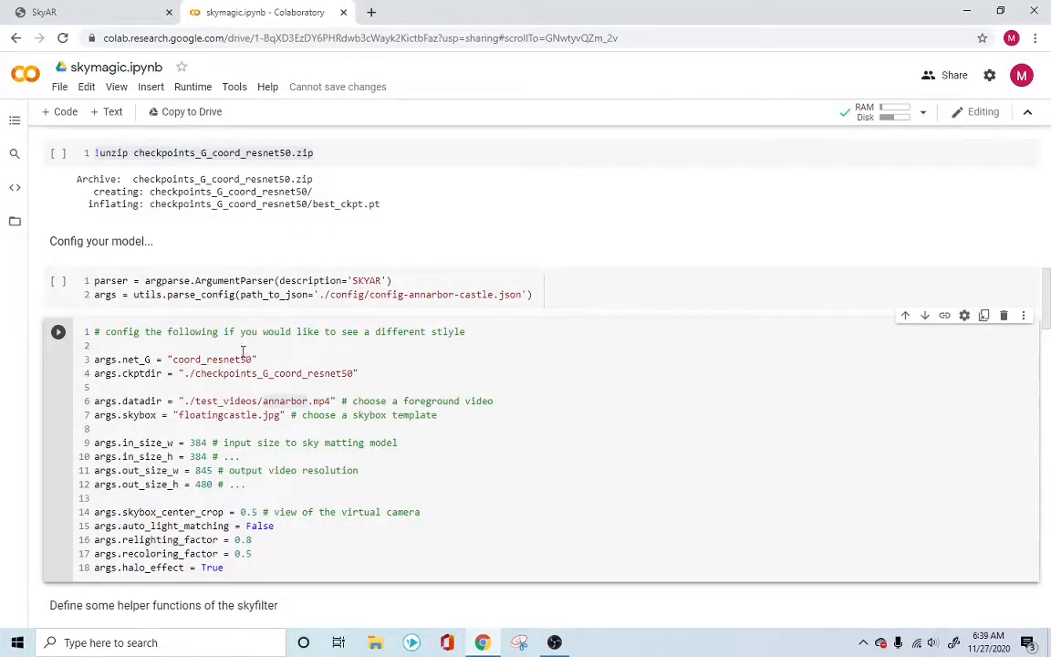
pyautogui.scroll(-3)
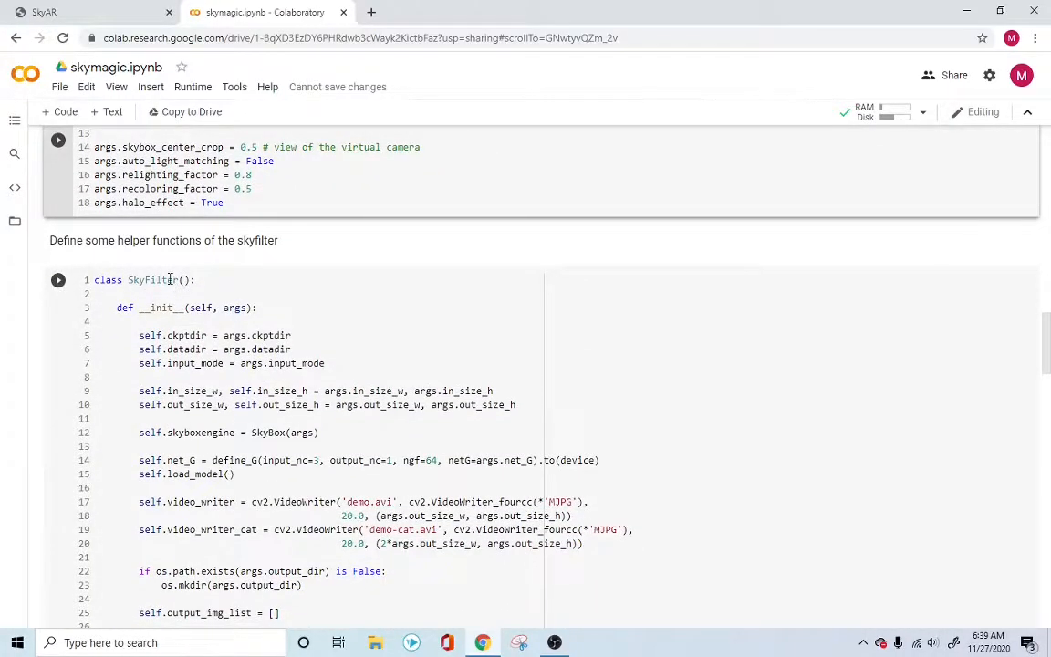
pyautogui.scroll(-3)
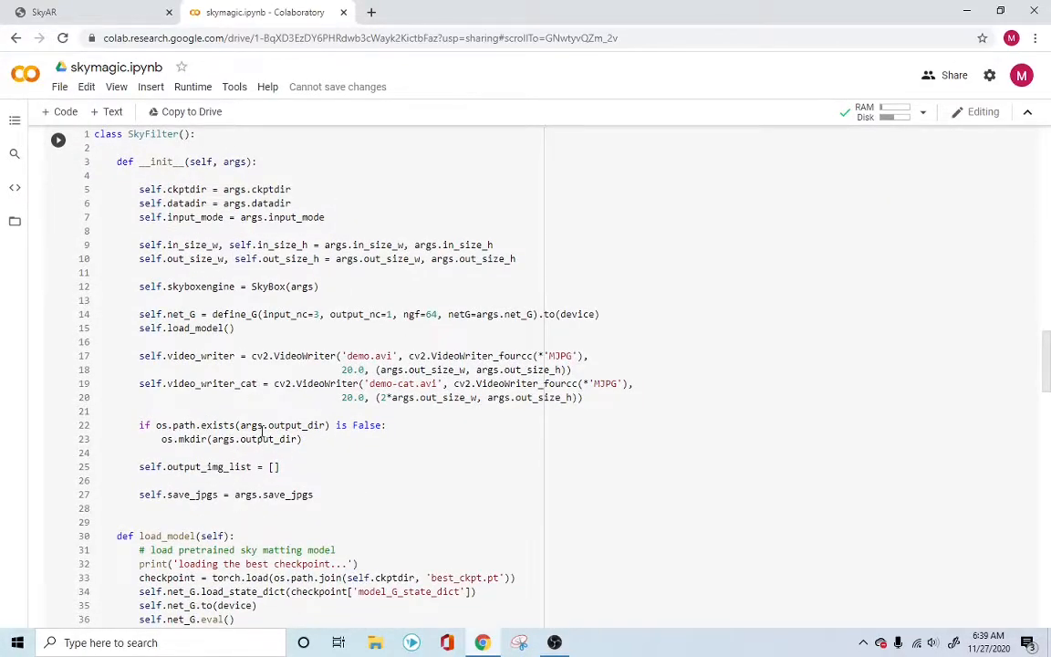
pyautogui.scroll(-3)
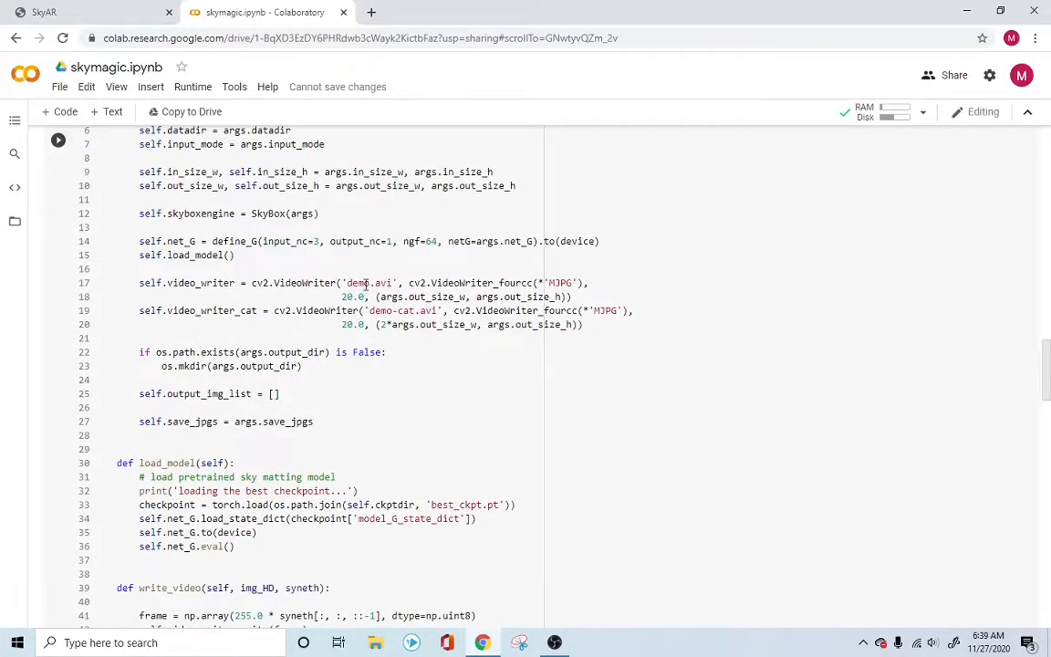
pyautogui.doubleClick(357, 283)
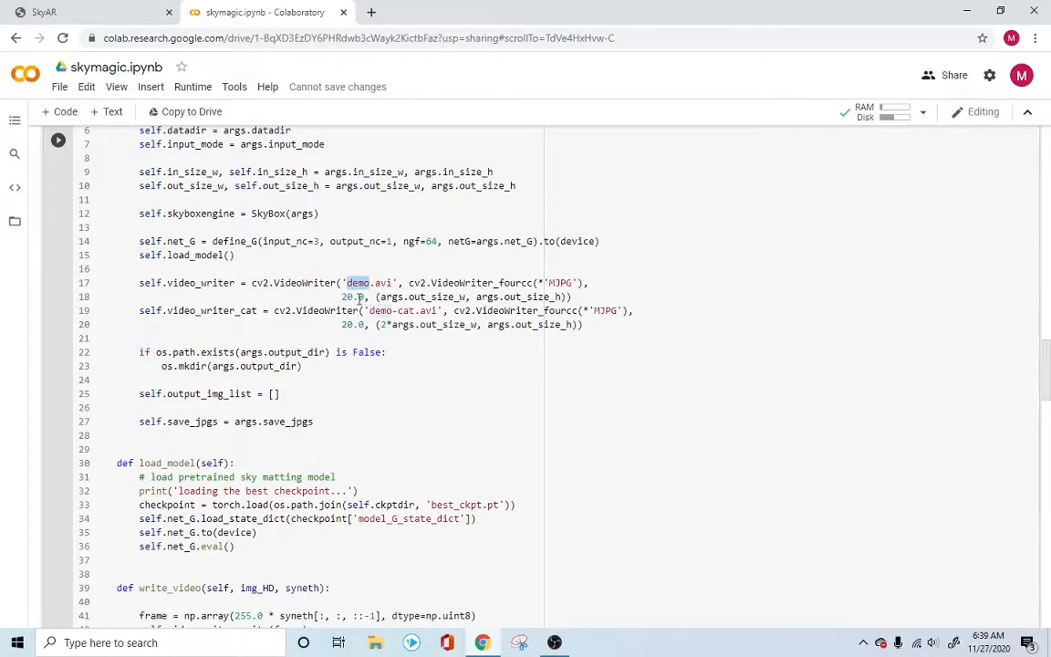
pyautogui.scroll(-3)
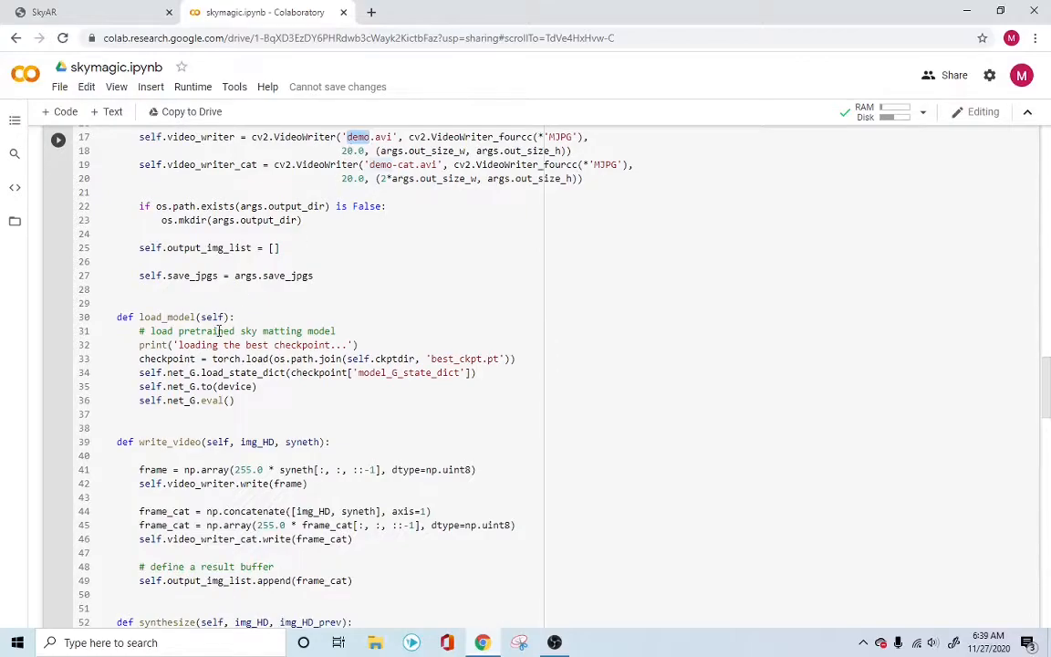
pyautogui.scroll(-3)
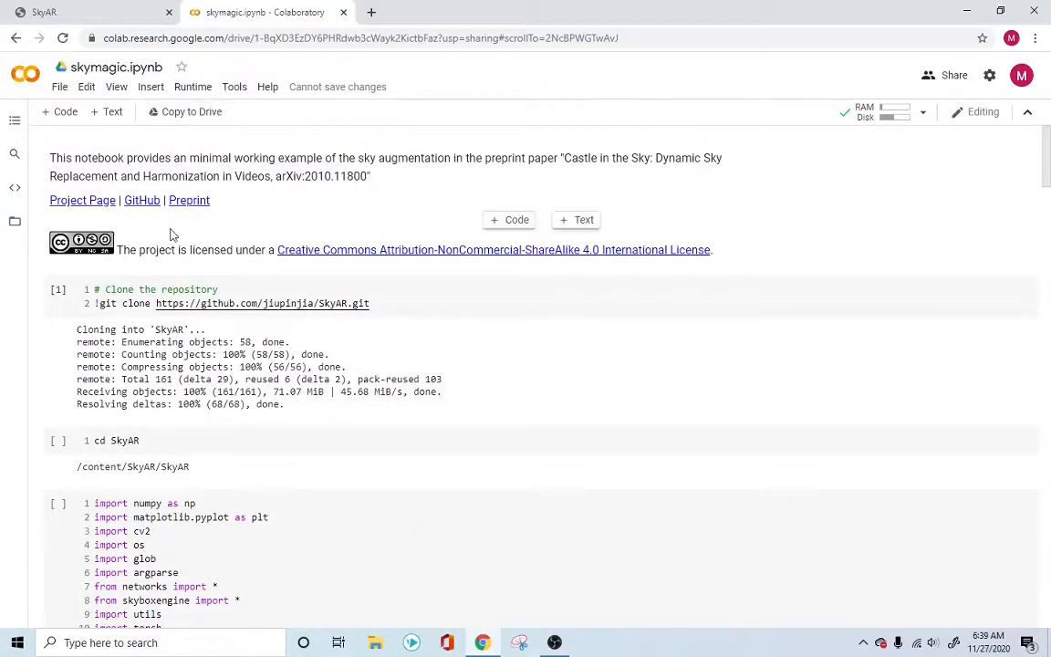
pyautogui.scroll(-3)
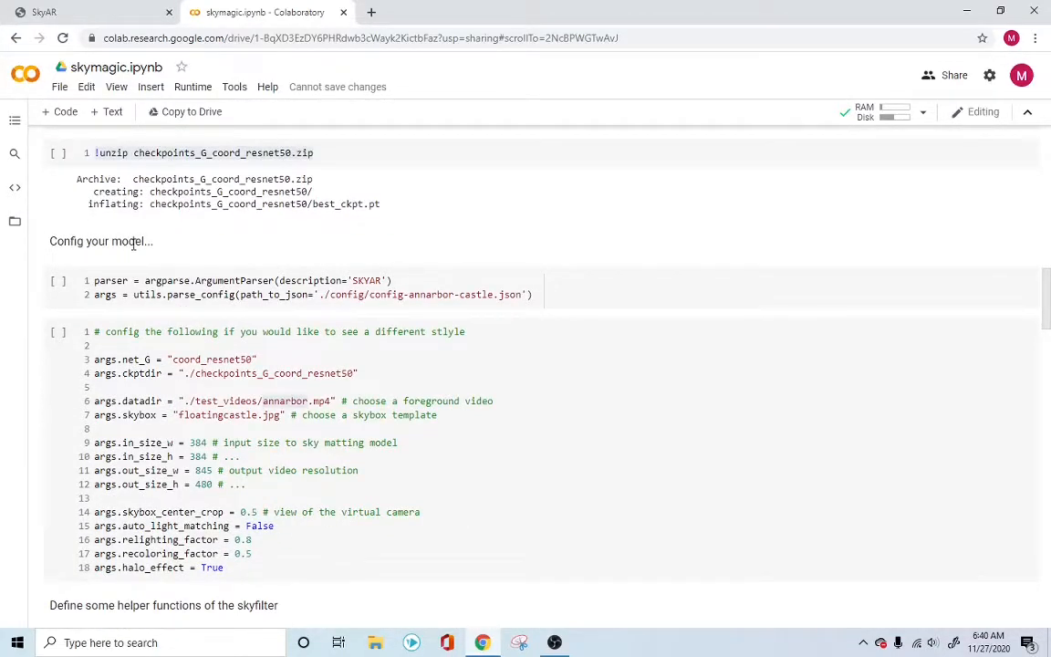
pyautogui.click(94, 387)
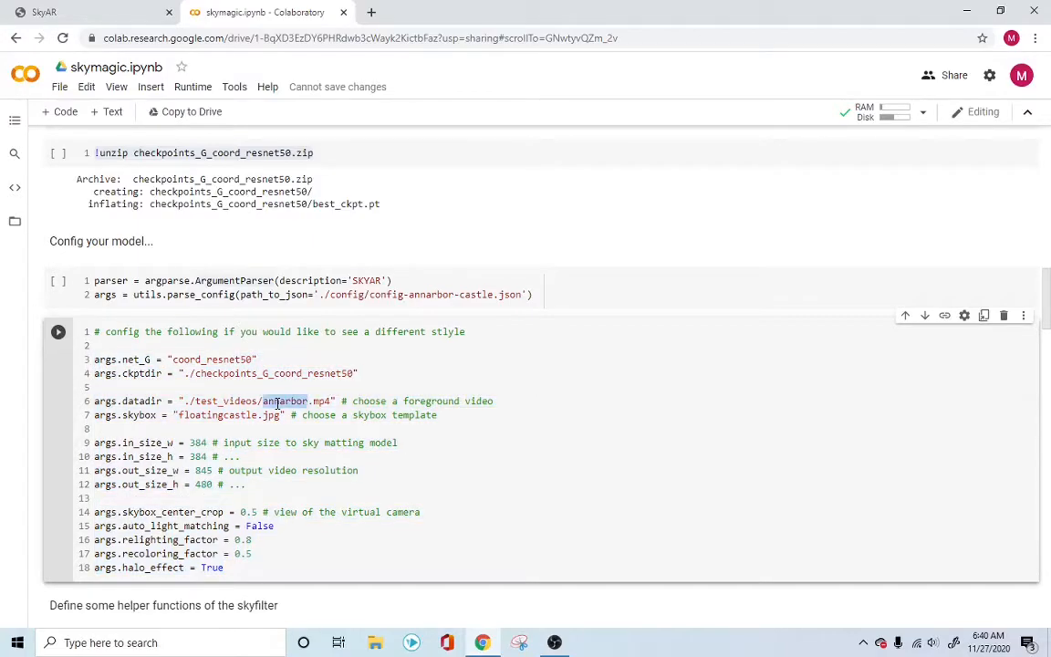
pyautogui.doubleClick(217, 415)
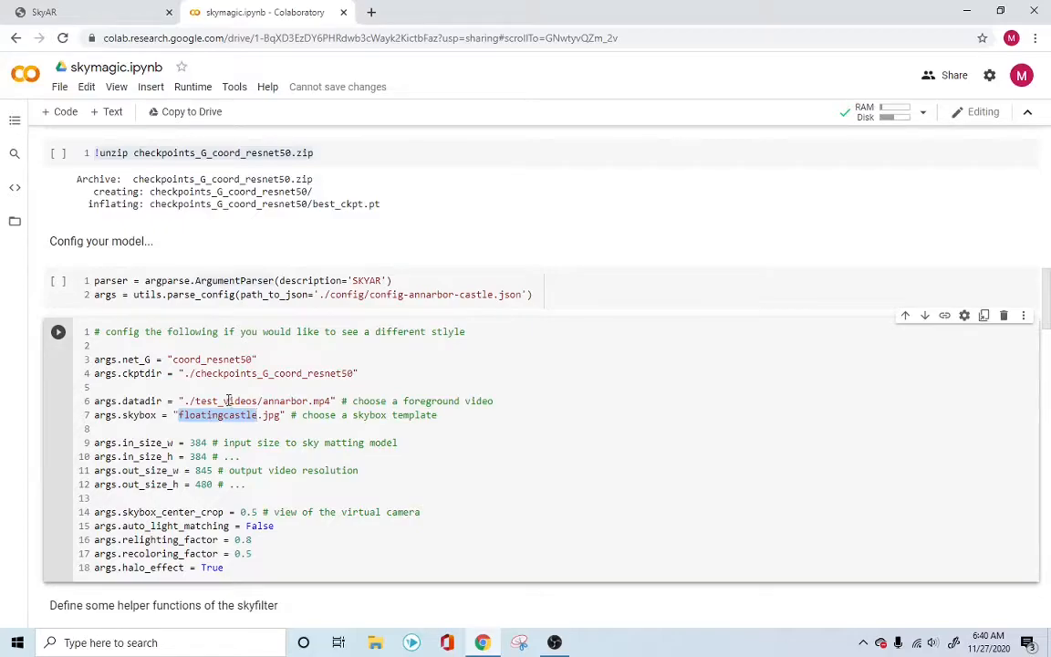
pyautogui.scroll(-3)
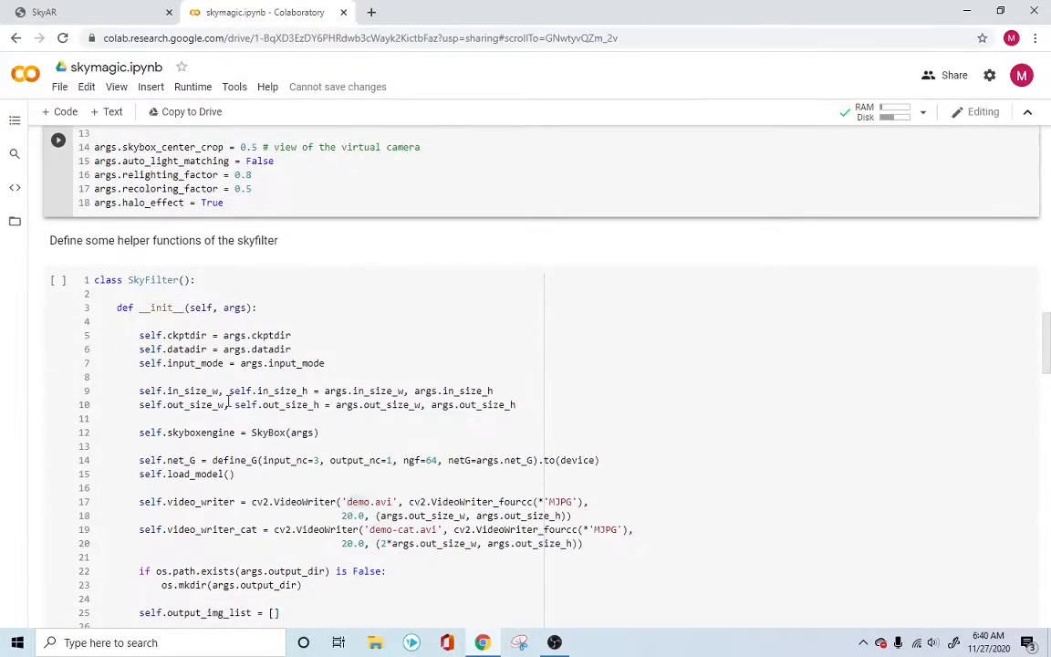
pyautogui.scroll(-3)
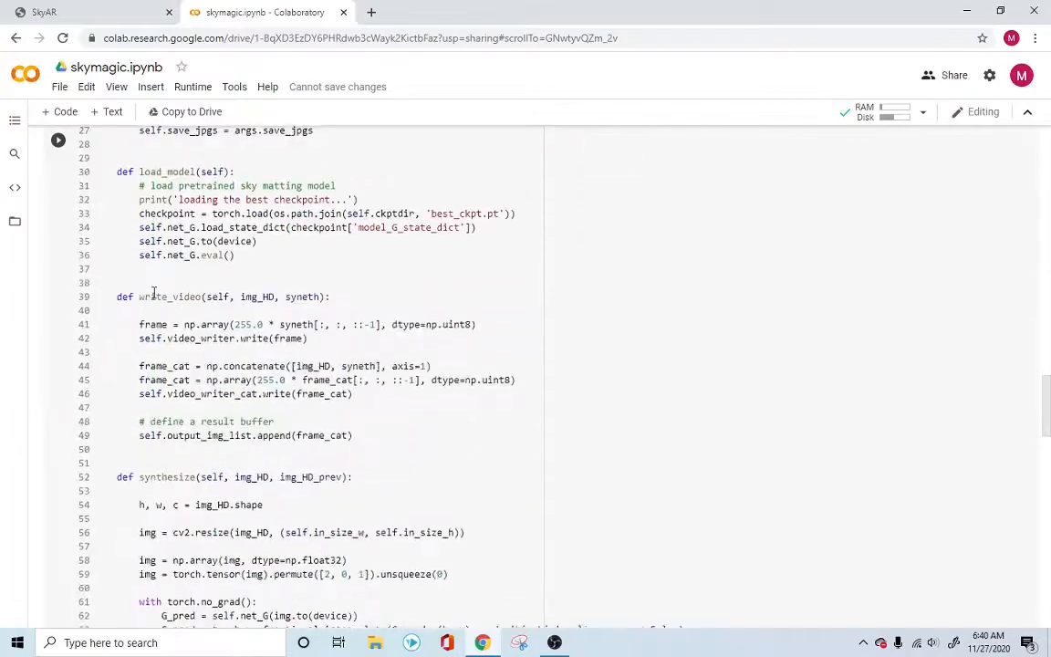
pyautogui.scroll(-3)
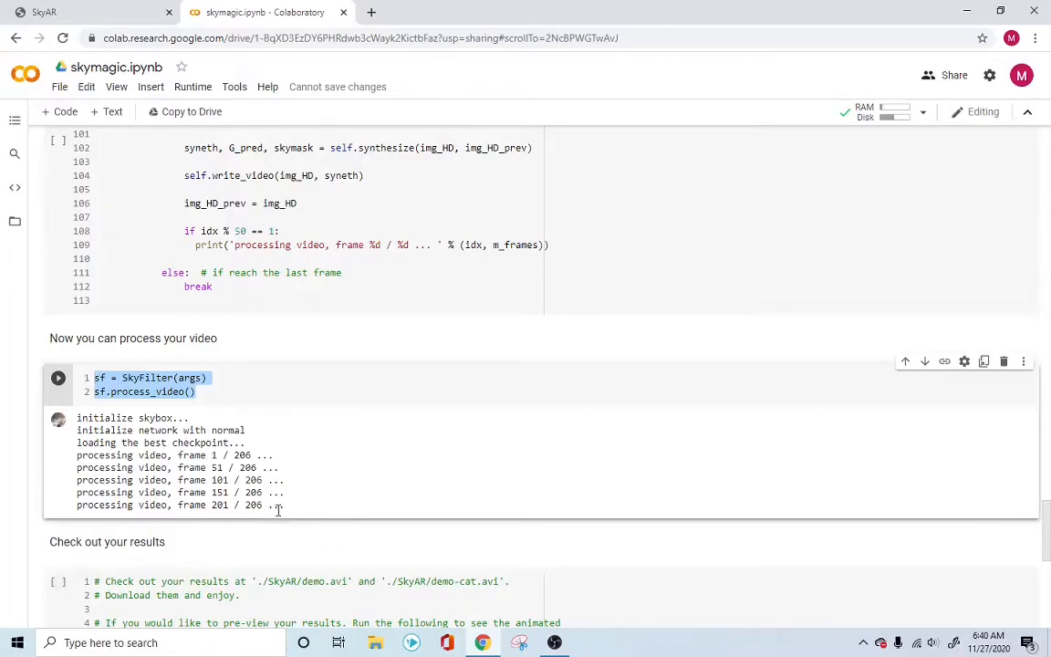
# Step: Review the 206-frame processing output, then switch to the SkyAR project page tab
pyautogui.scroll(-3)
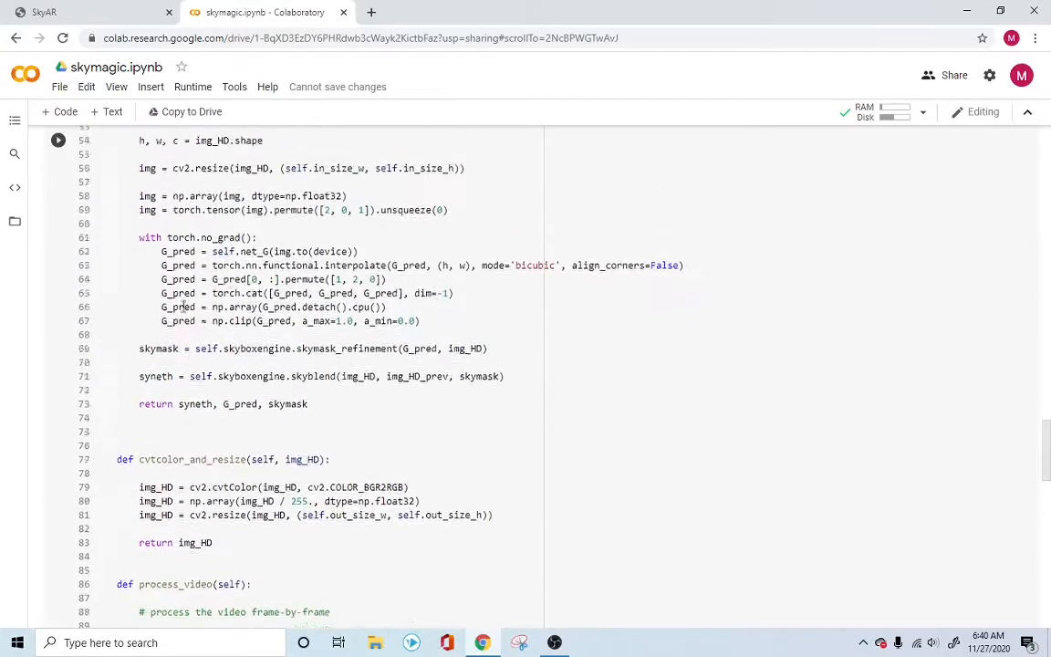
pyautogui.scroll(-3)
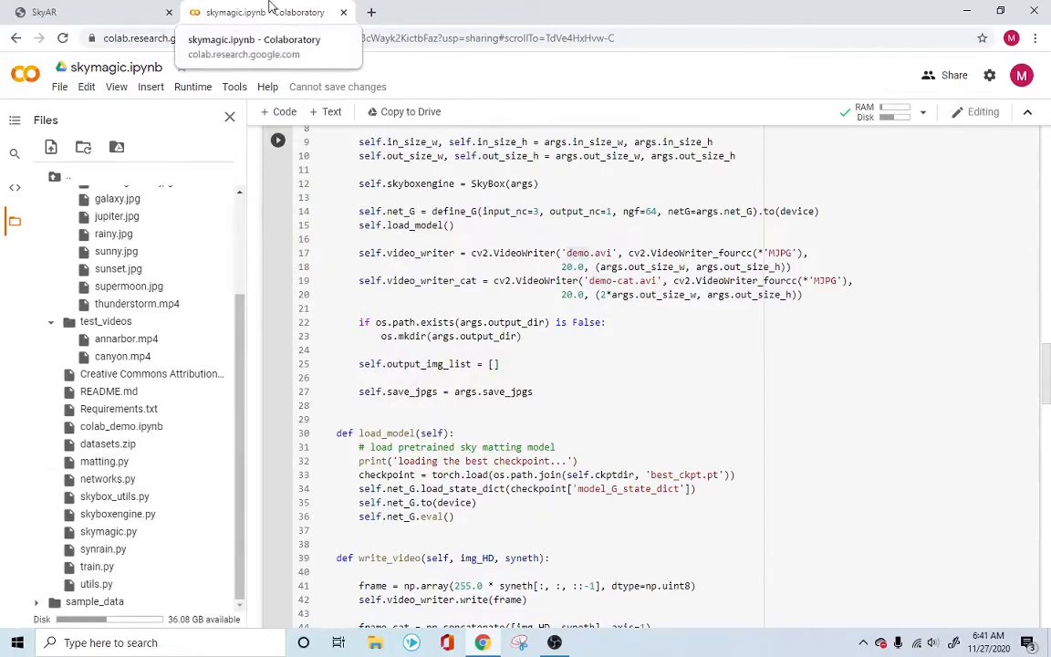
pyautogui.click(91, 12)
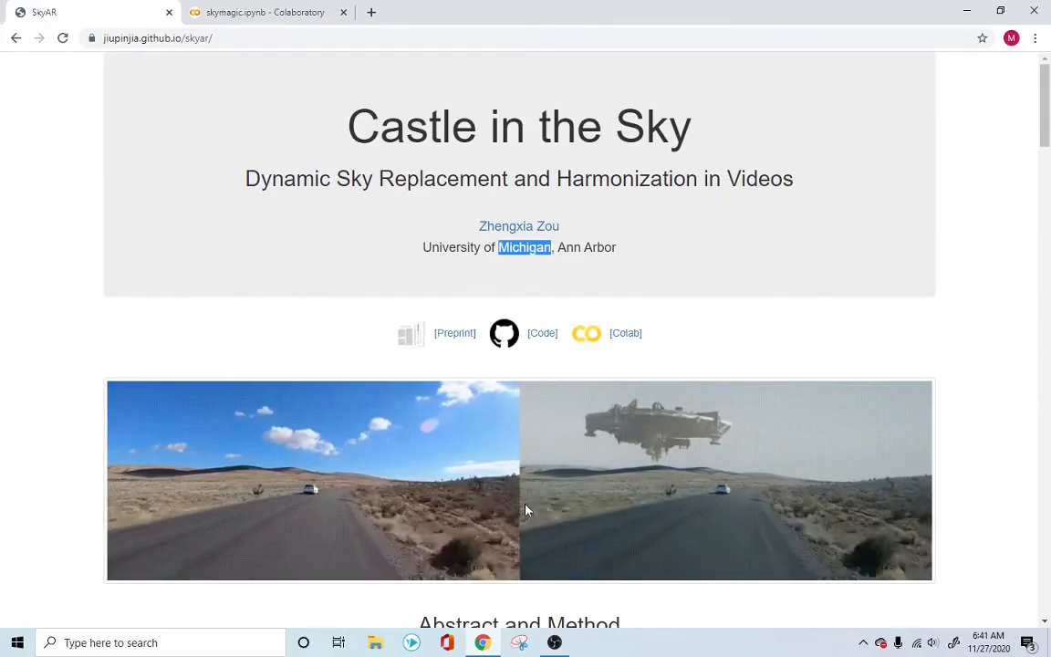